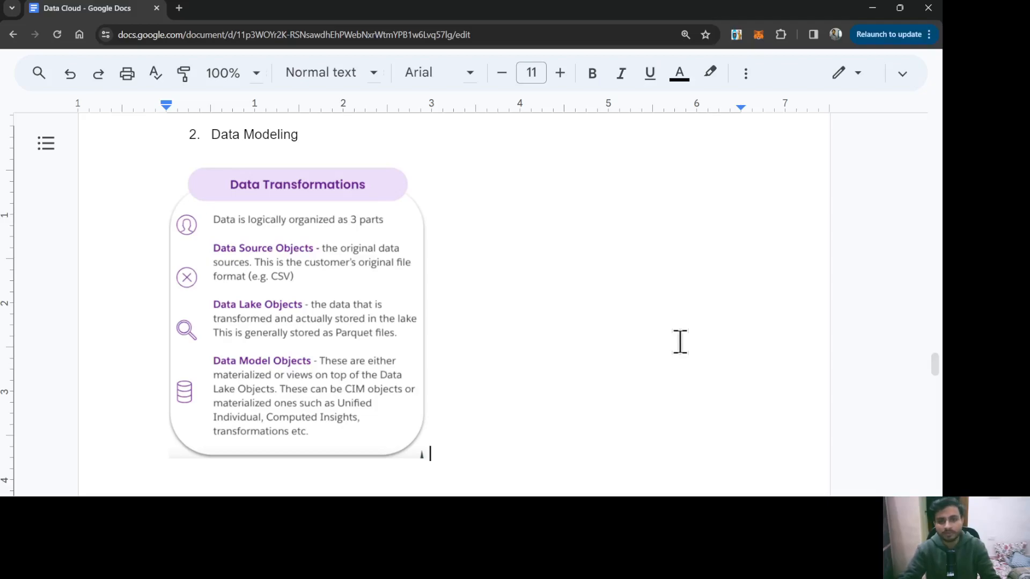
mouse_move(548, 272)
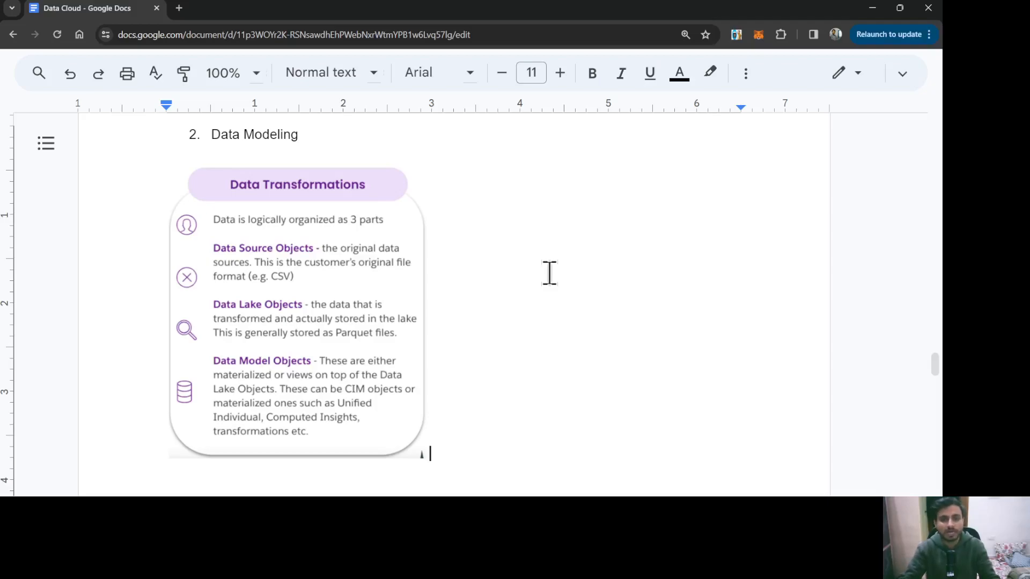
scroll(down, 3)
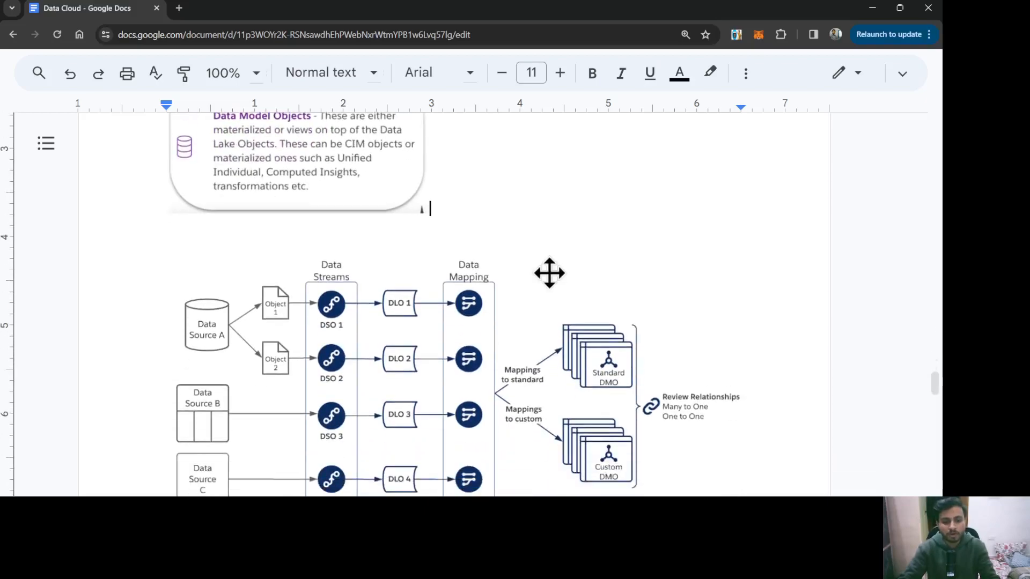
scroll(down, 3)
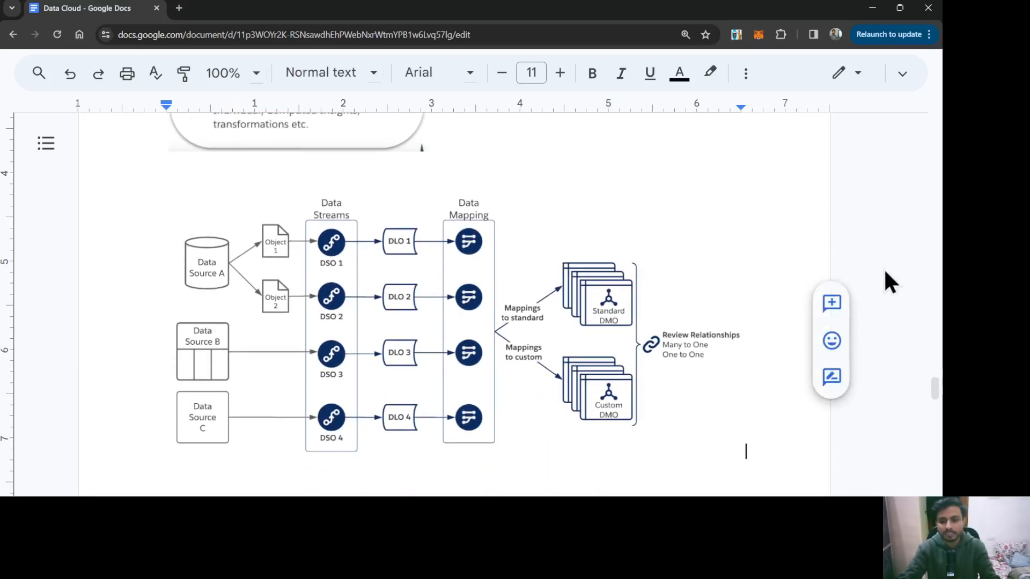
mouse_move(762, 269)
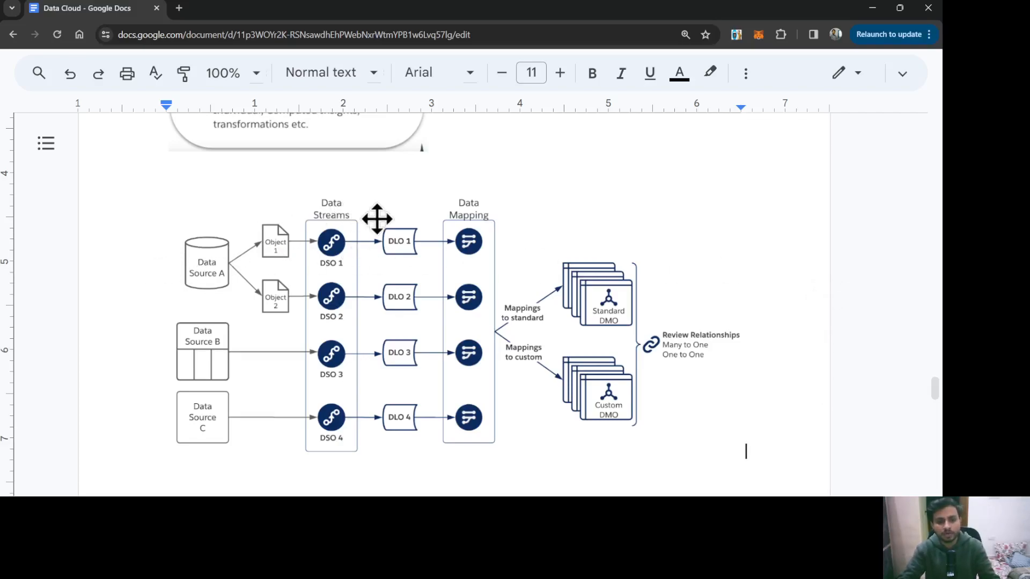
mouse_move(665, 294)
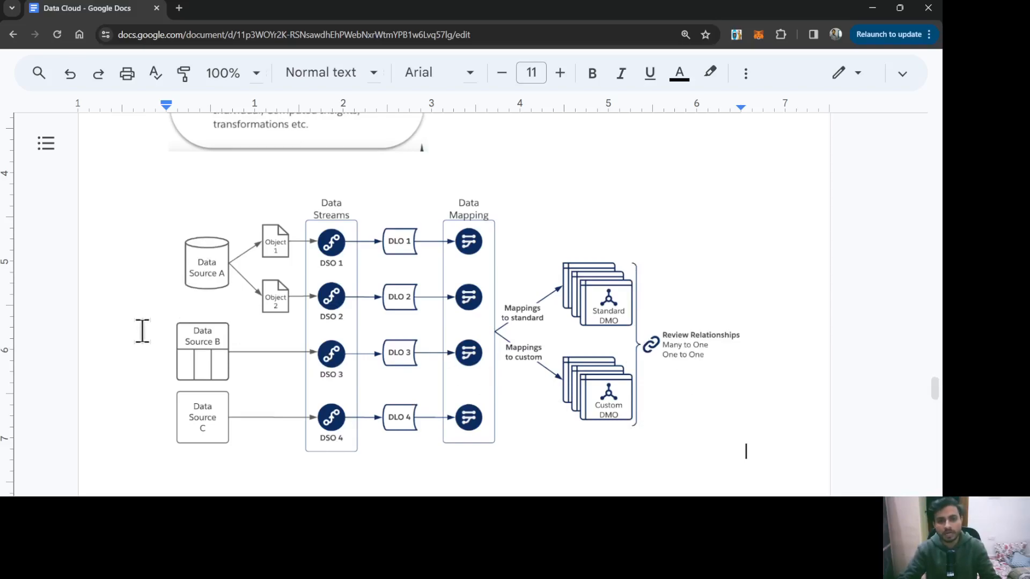
mouse_move(177, 266)
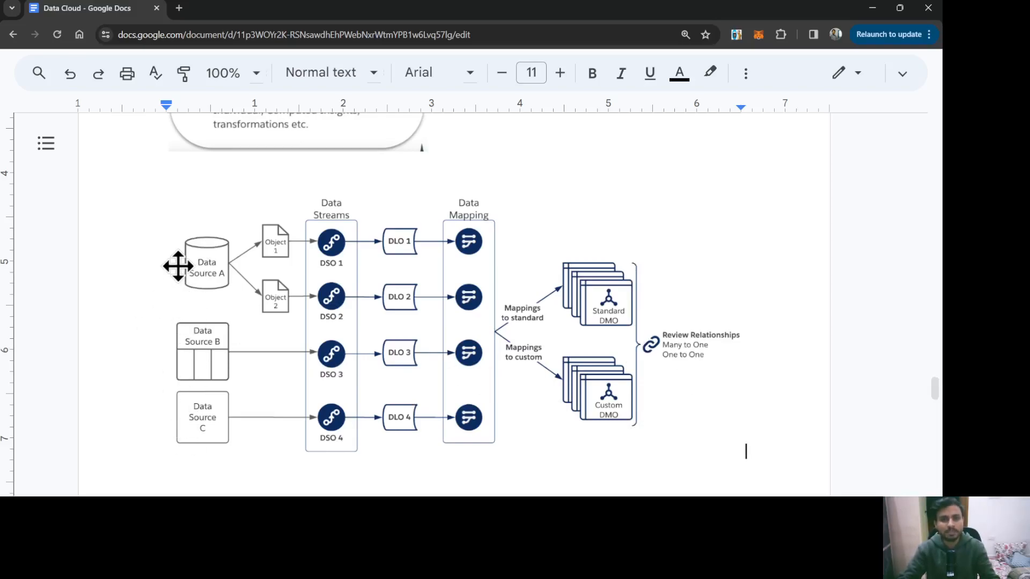
mouse_move(438, 318)
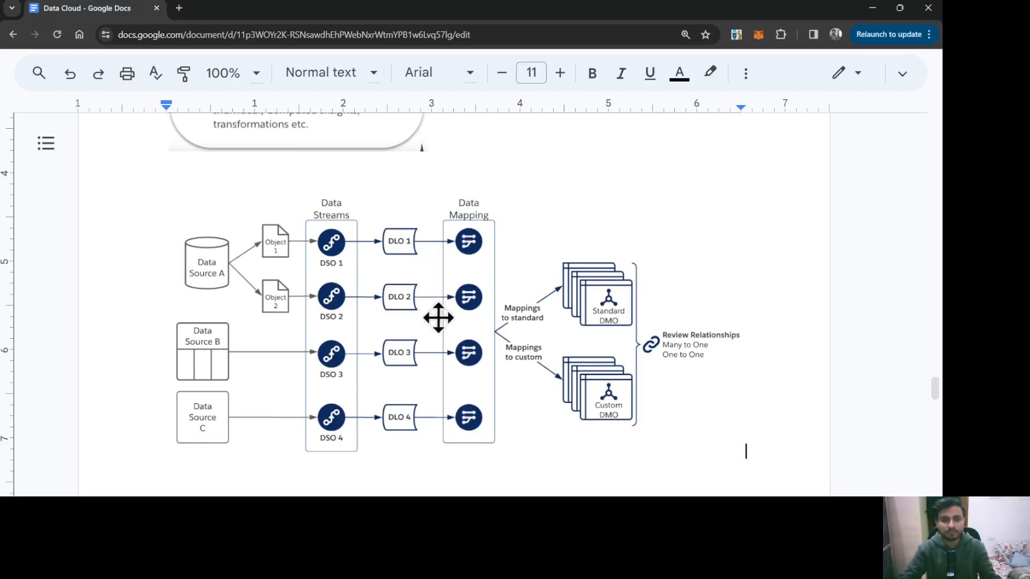
mouse_move(445, 317)
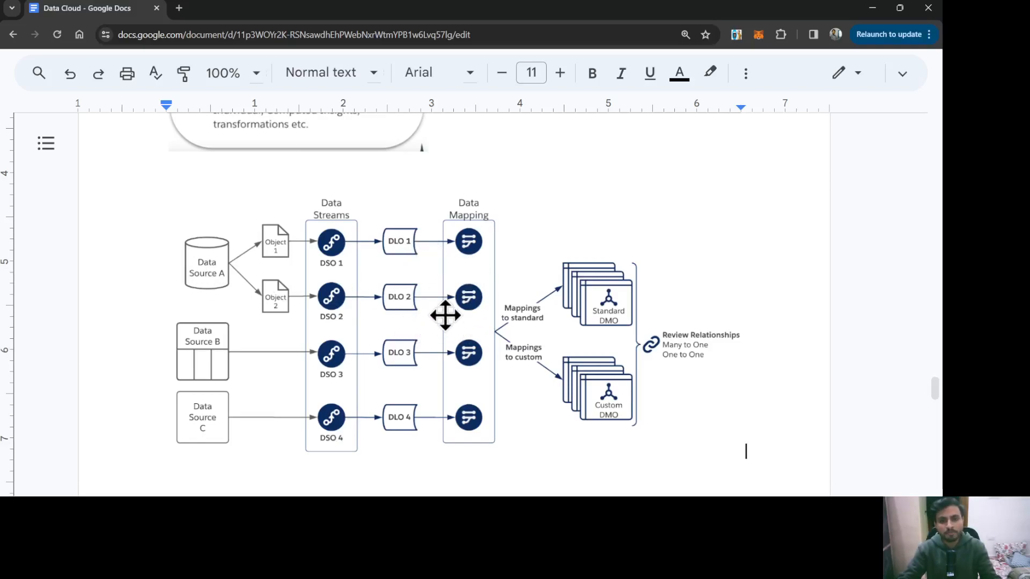
mouse_move(588, 304)
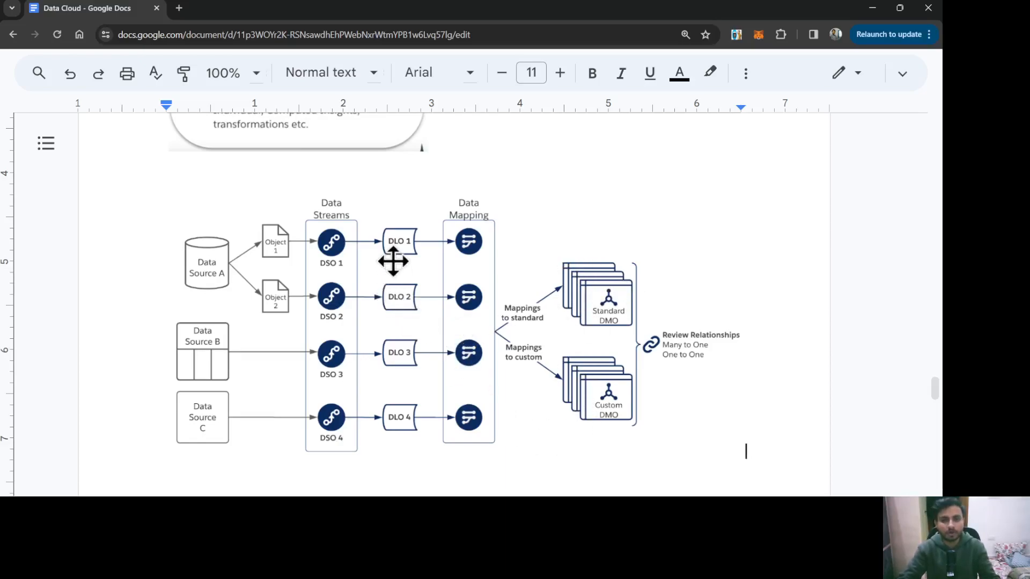
mouse_move(406, 353)
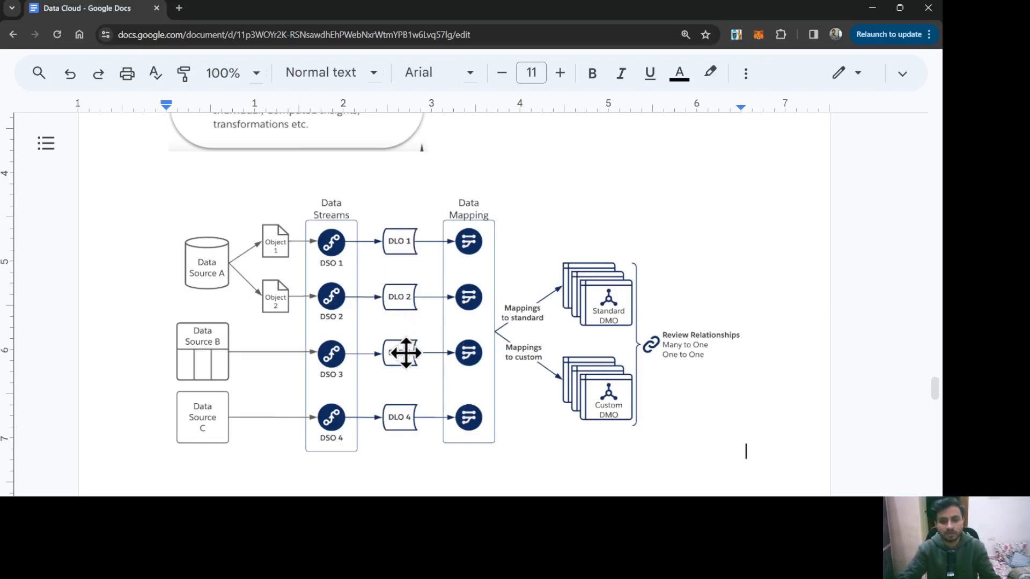
mouse_move(563, 209)
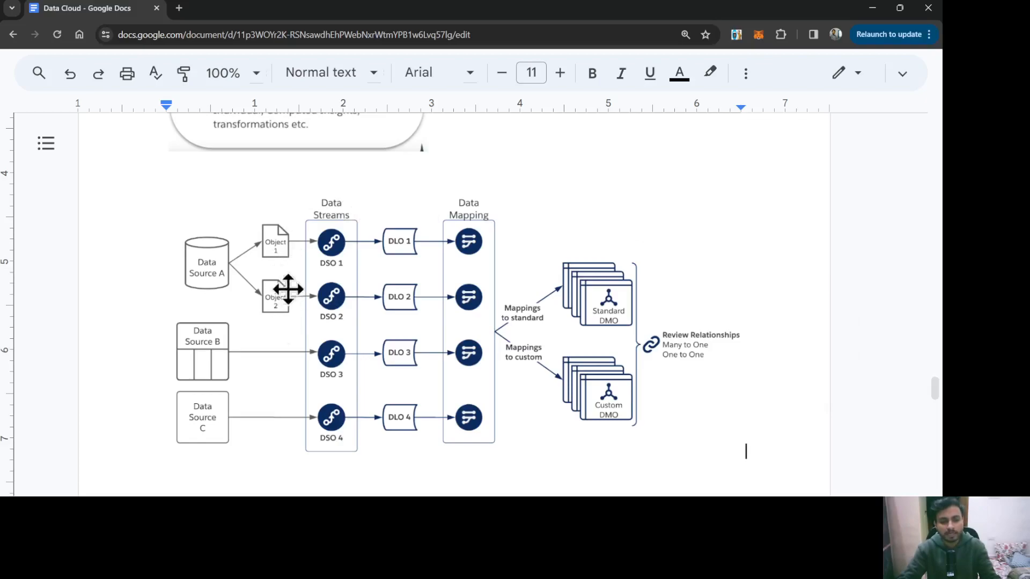
mouse_move(425, 261)
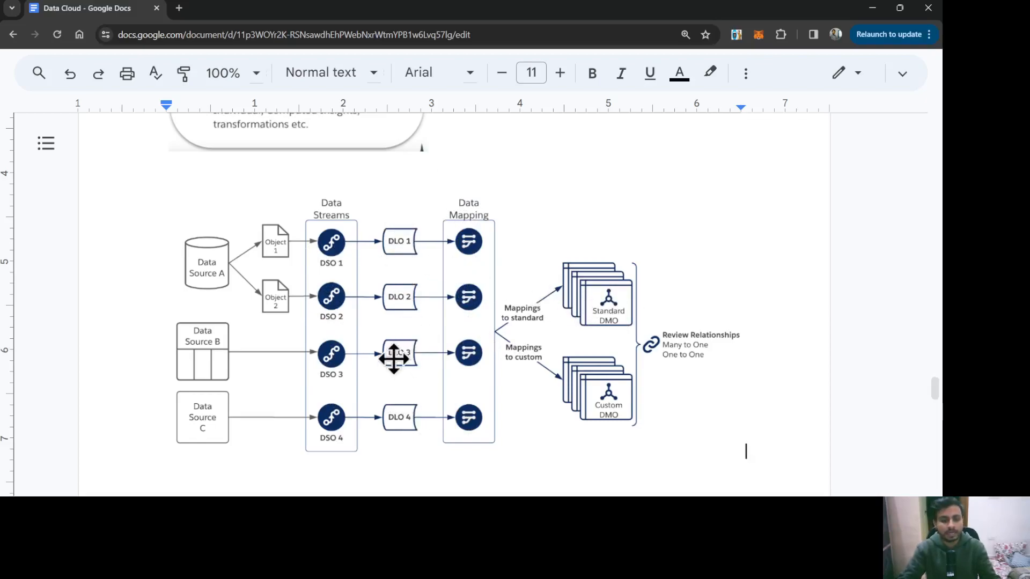
mouse_move(842, 246)
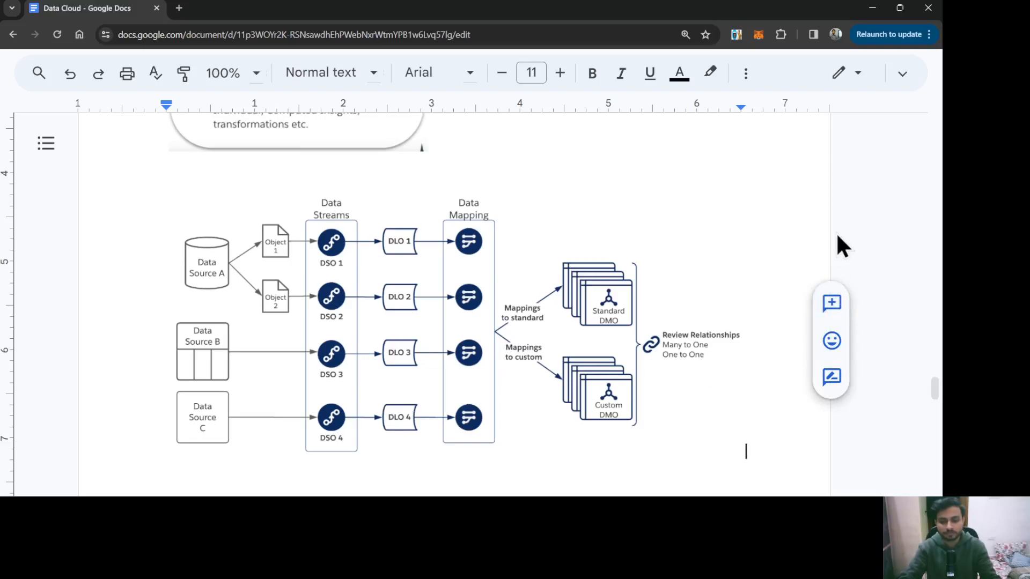
scroll(down, 3)
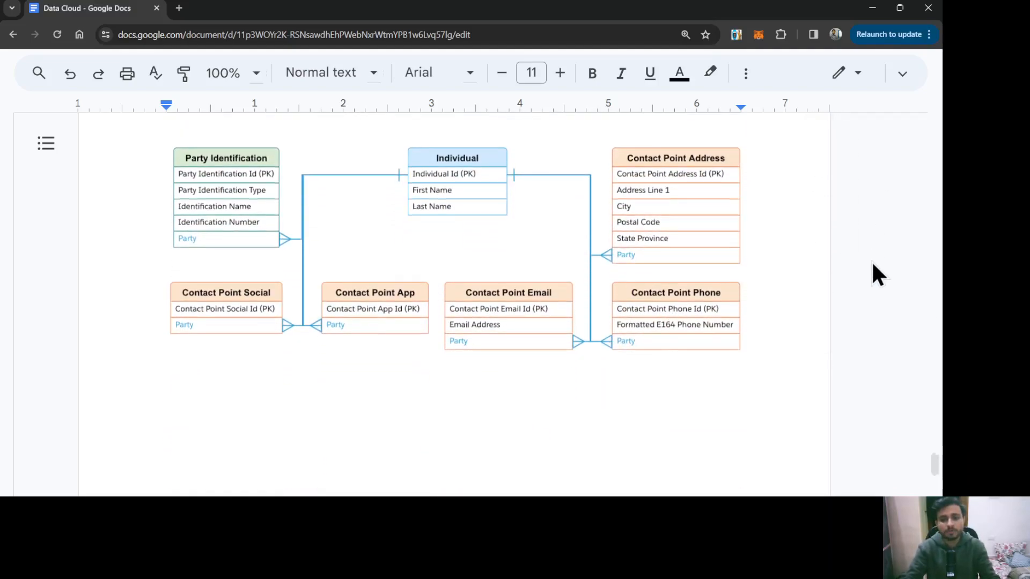
scroll(down, 3)
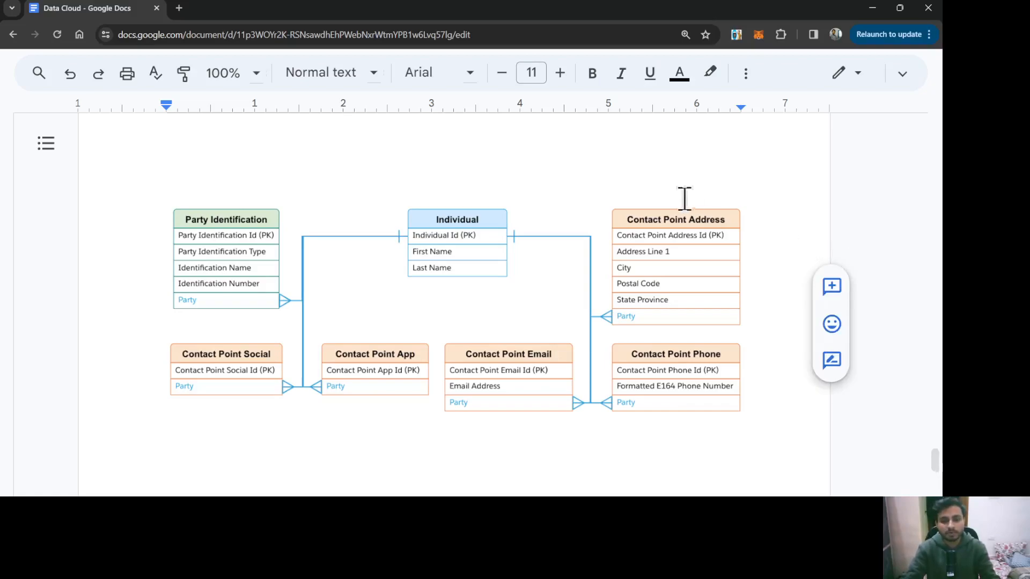
mouse_move(207, 294)
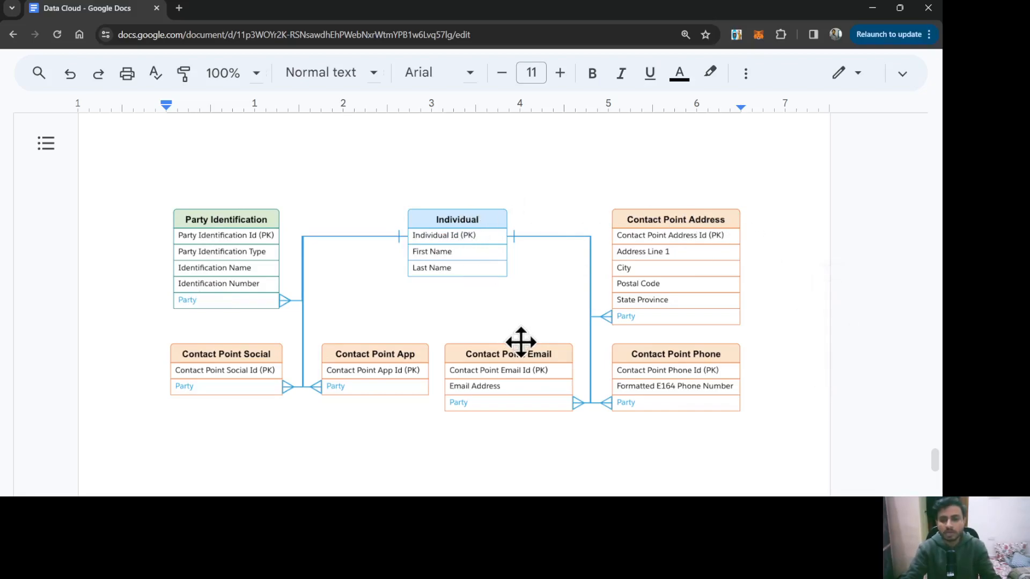
mouse_move(634, 228)
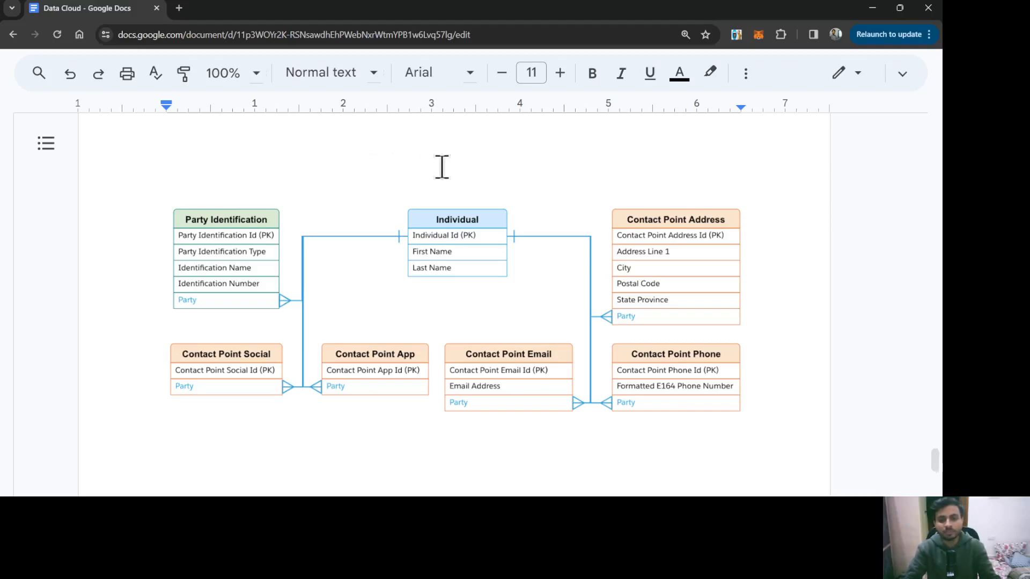
mouse_move(698, 173)
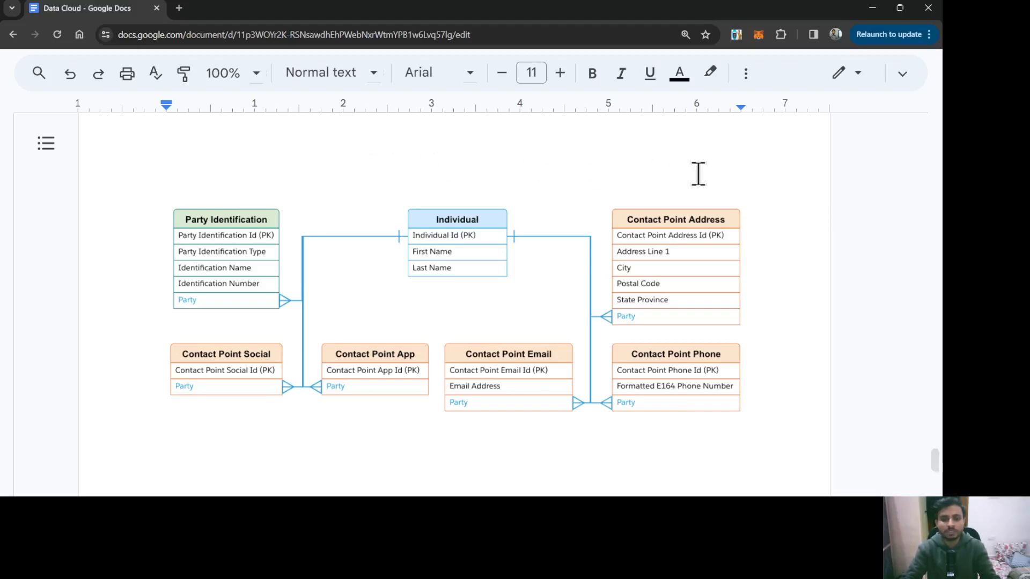
mouse_move(516, 200)
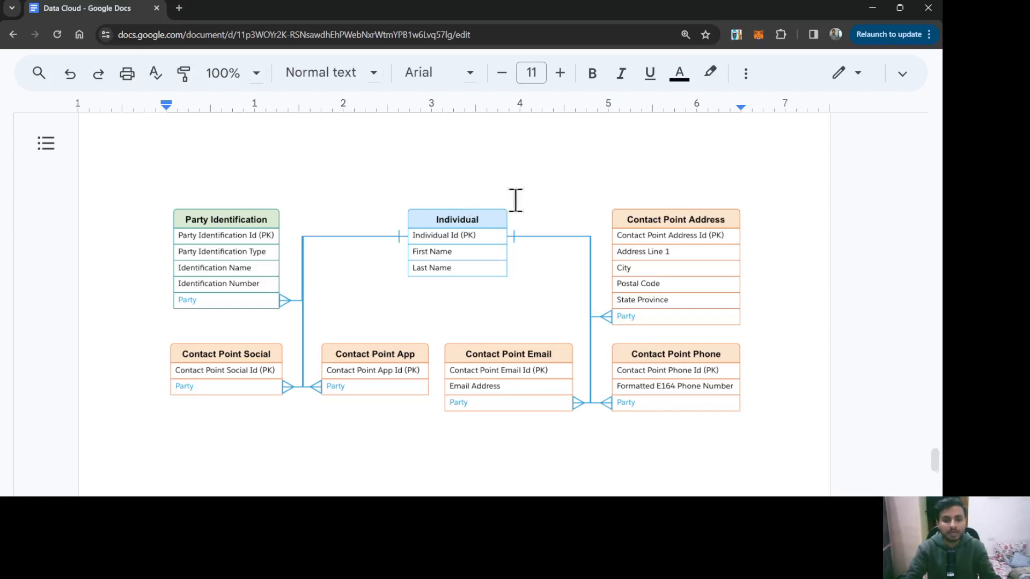
mouse_move(523, 160)
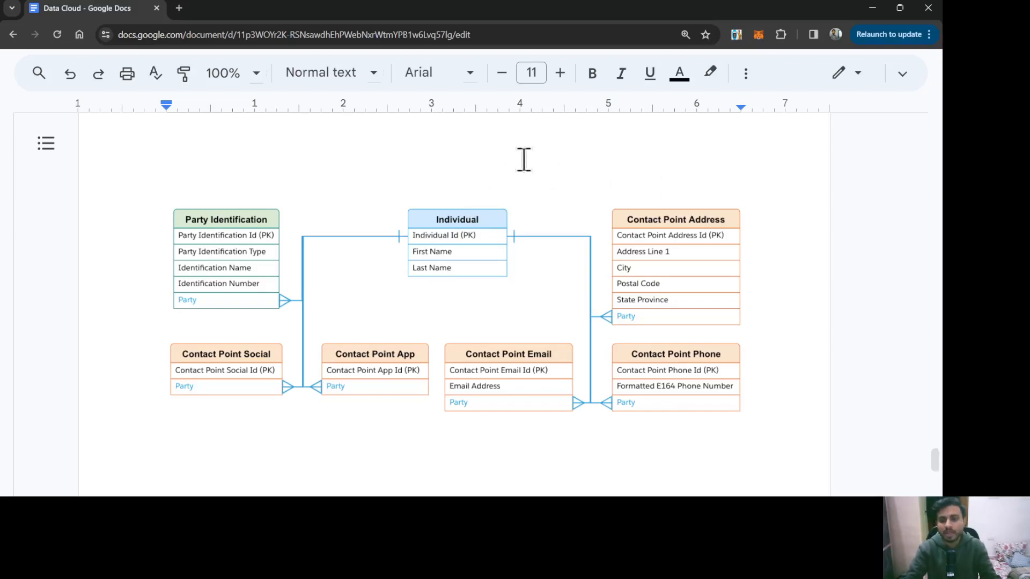
mouse_move(760, 166)
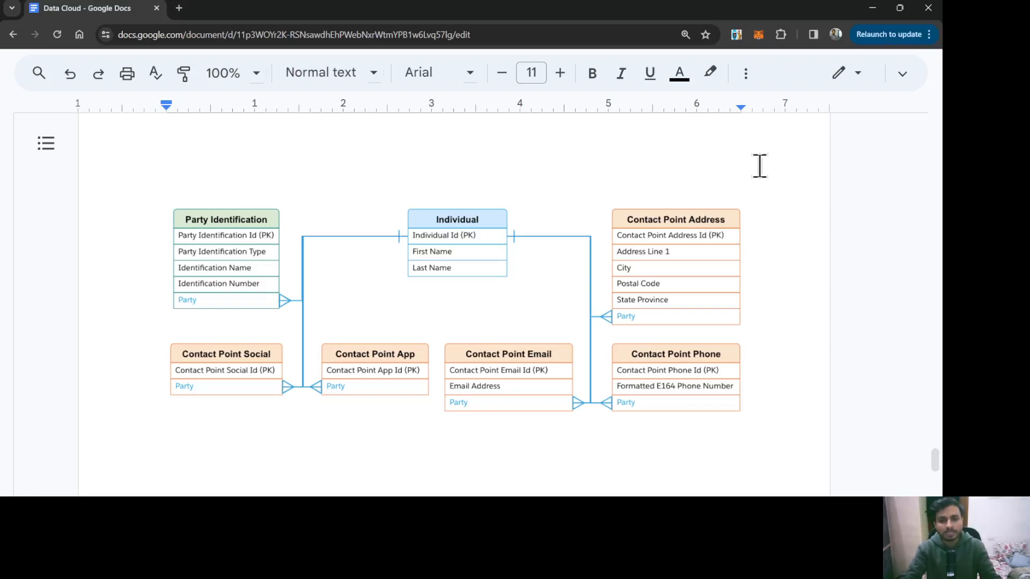
mouse_move(512, 246)
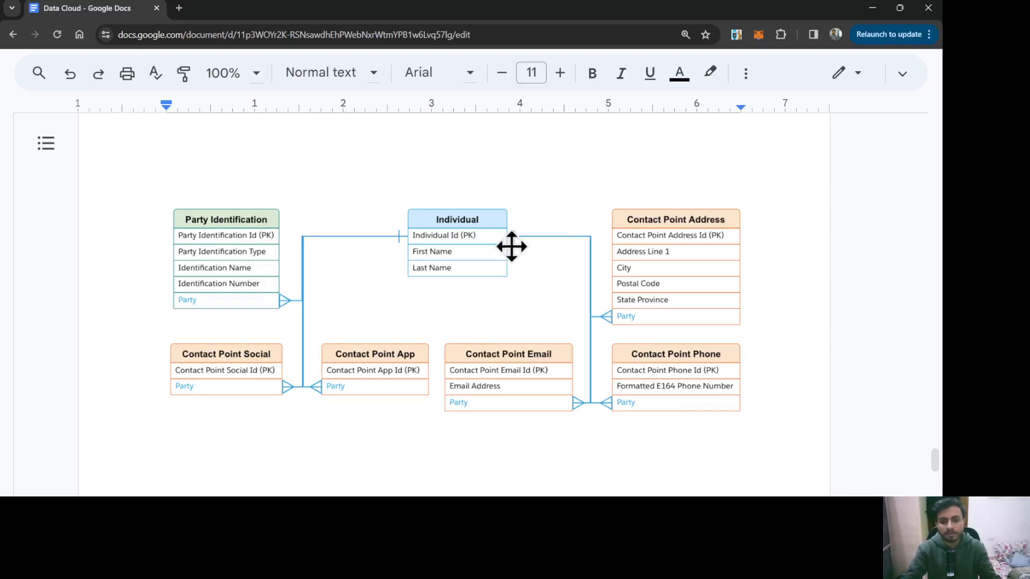
mouse_move(635, 321)
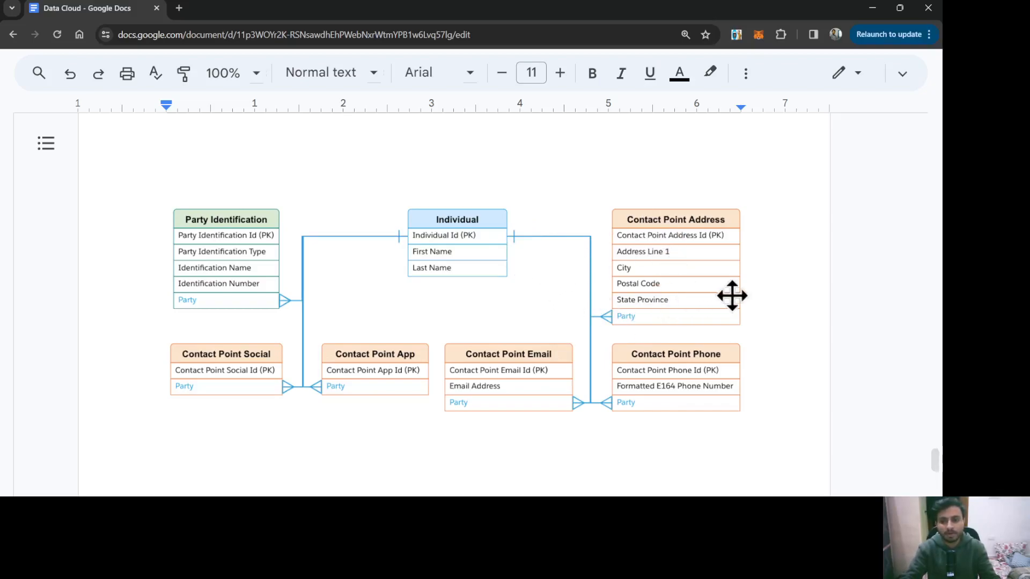
mouse_move(560, 311)
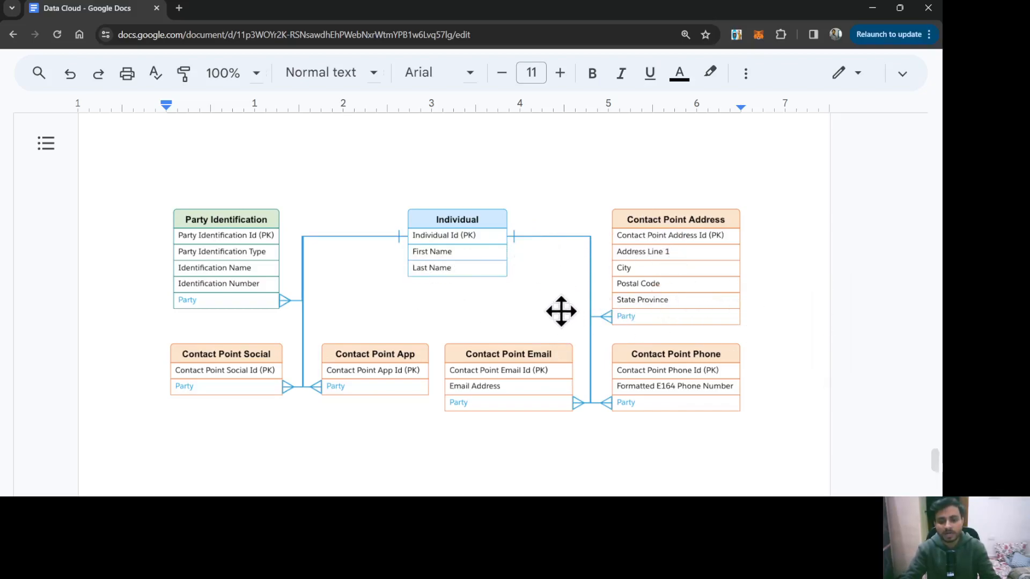
mouse_move(438, 231)
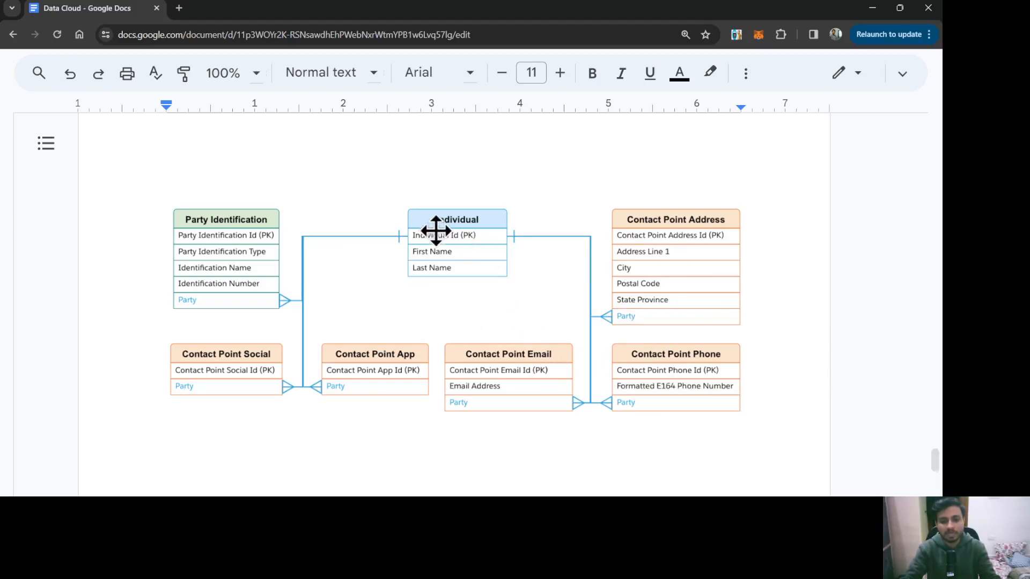
mouse_move(535, 278)
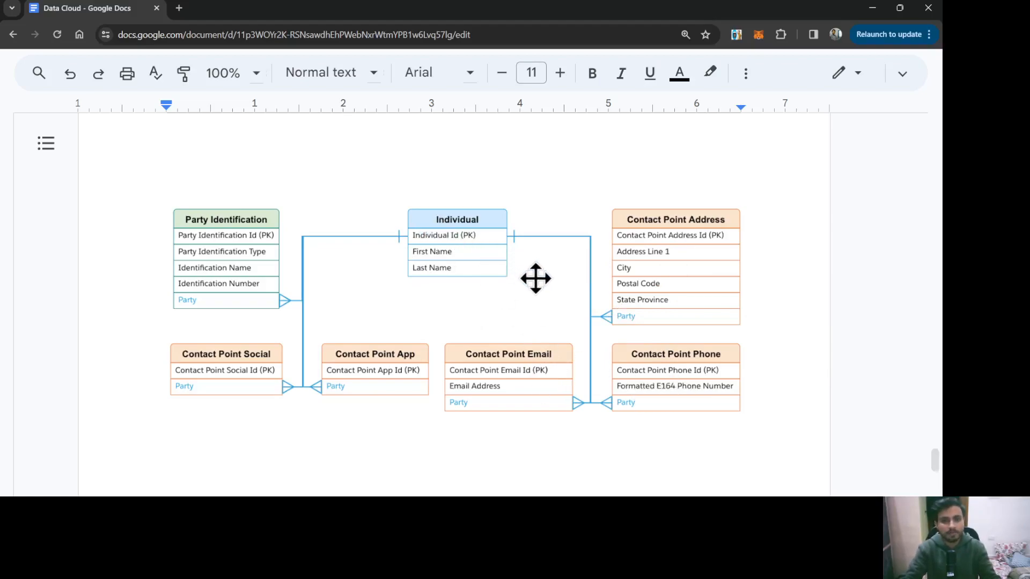
mouse_move(492, 258)
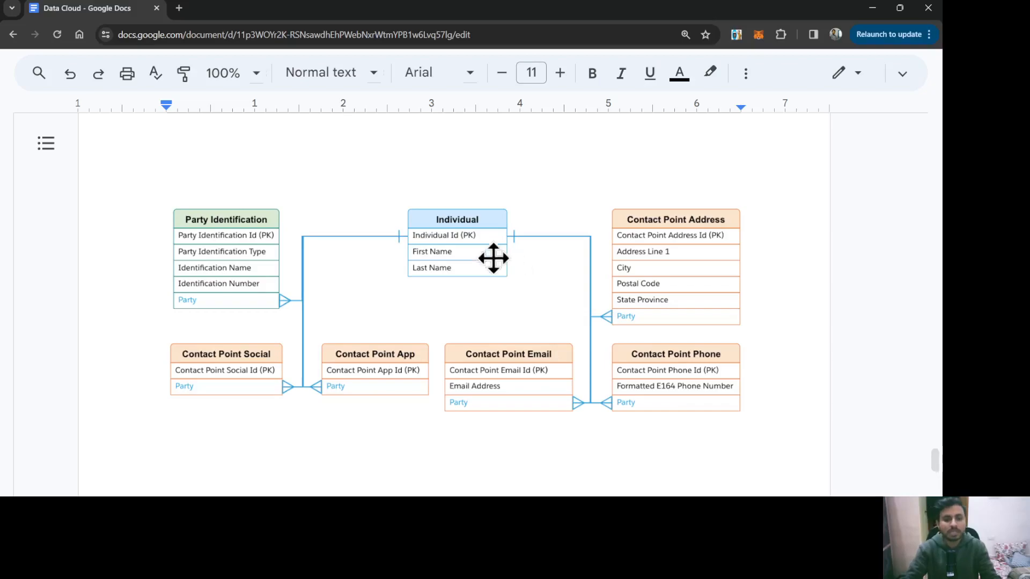
mouse_move(400, 376)
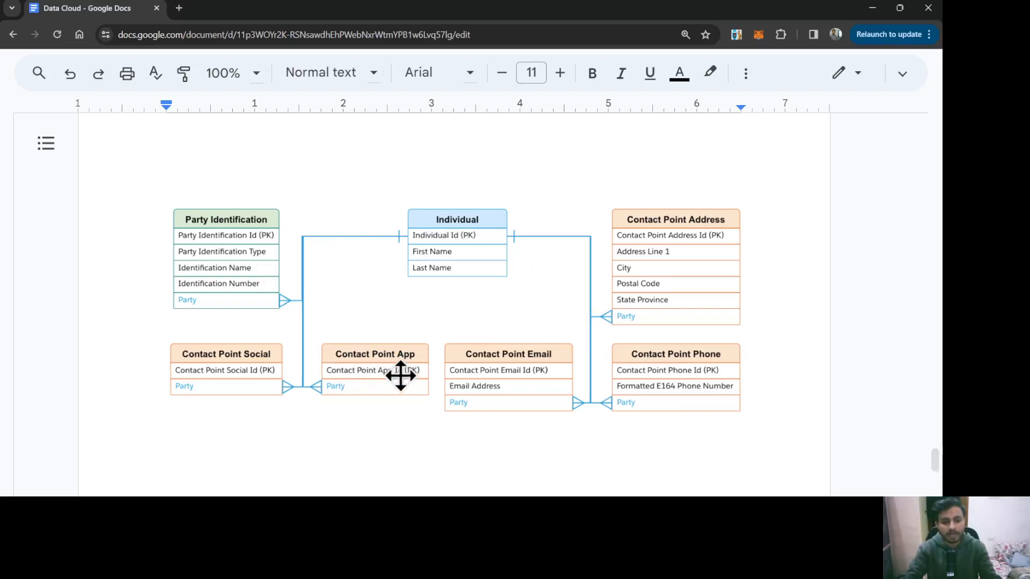
mouse_move(353, 270)
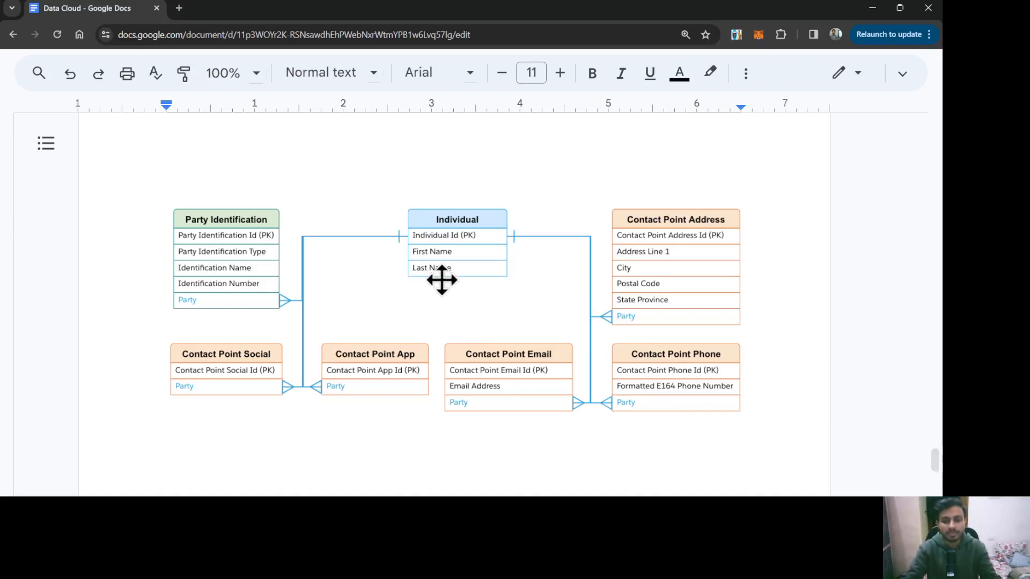
mouse_move(374, 325)
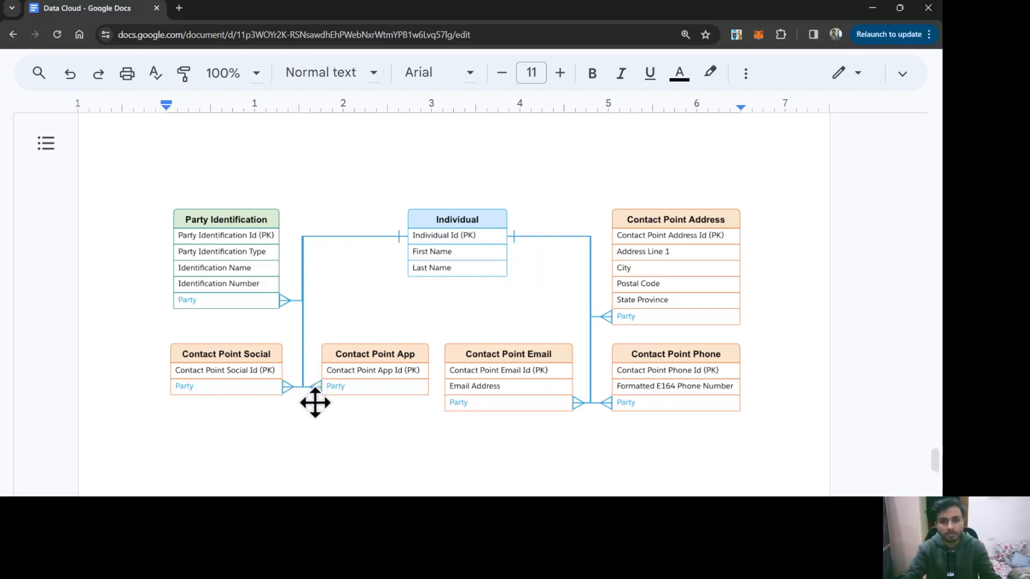
mouse_move(128, 259)
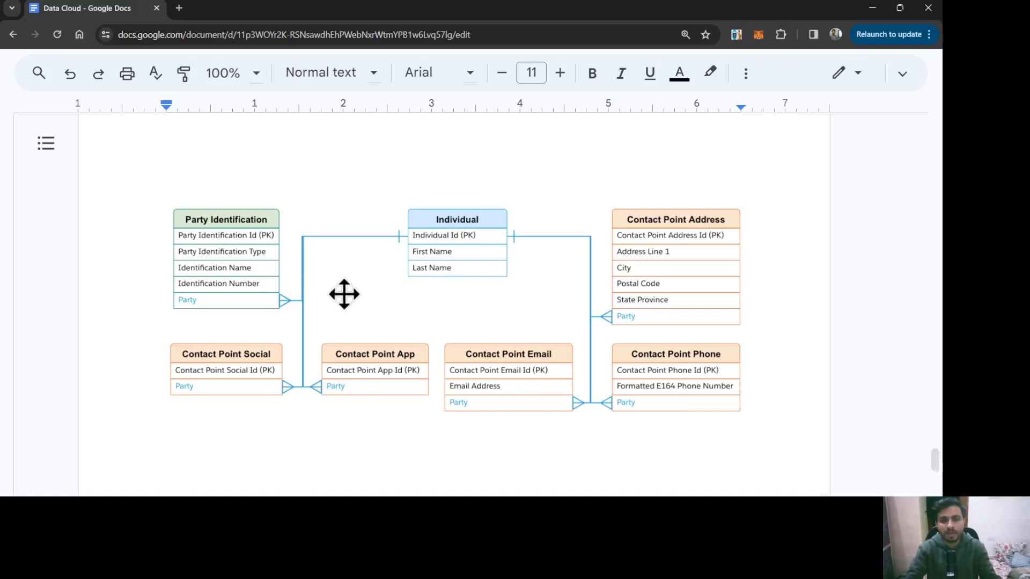
mouse_move(302, 200)
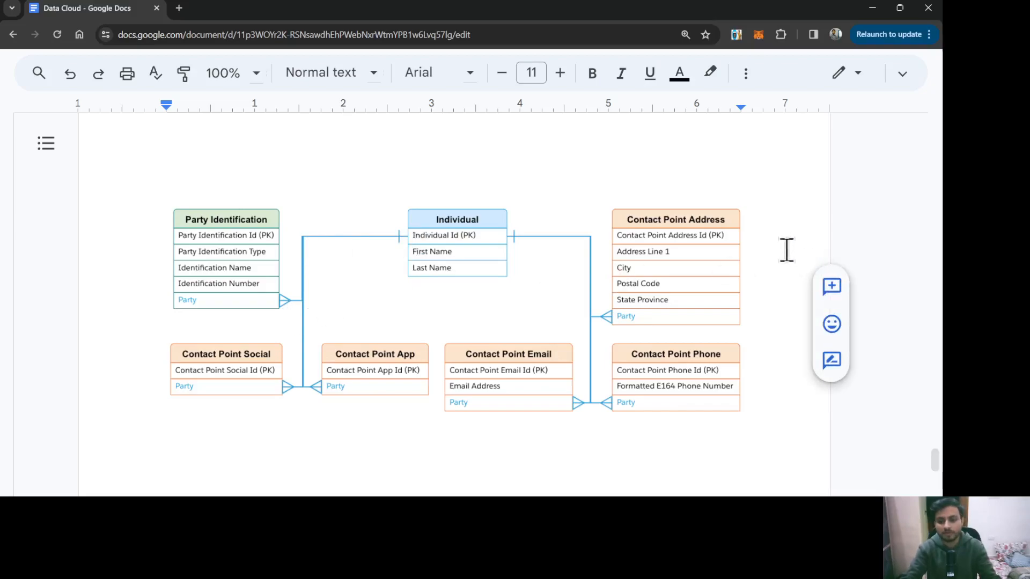
scroll(down, 3)
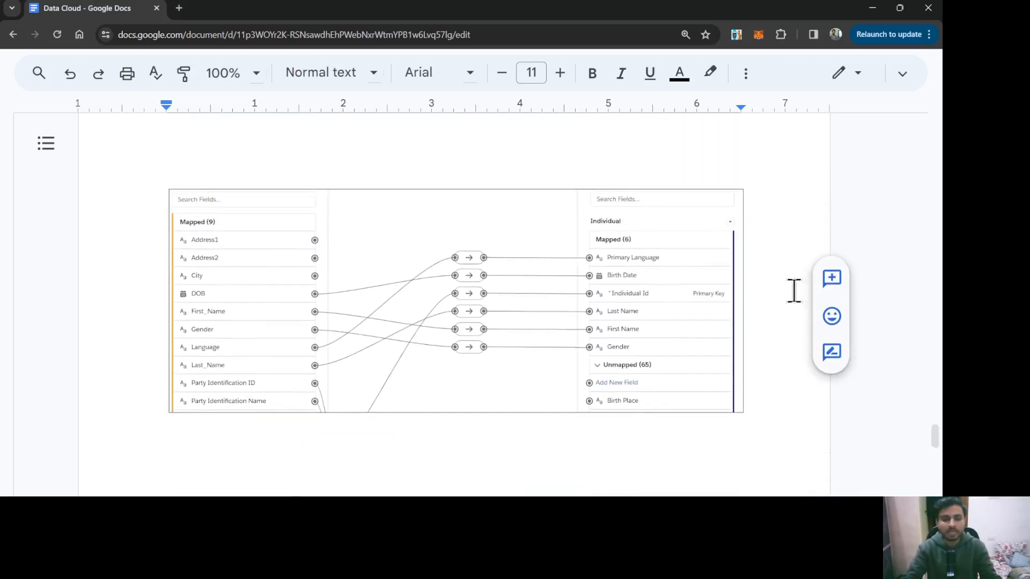
scroll(down, 3)
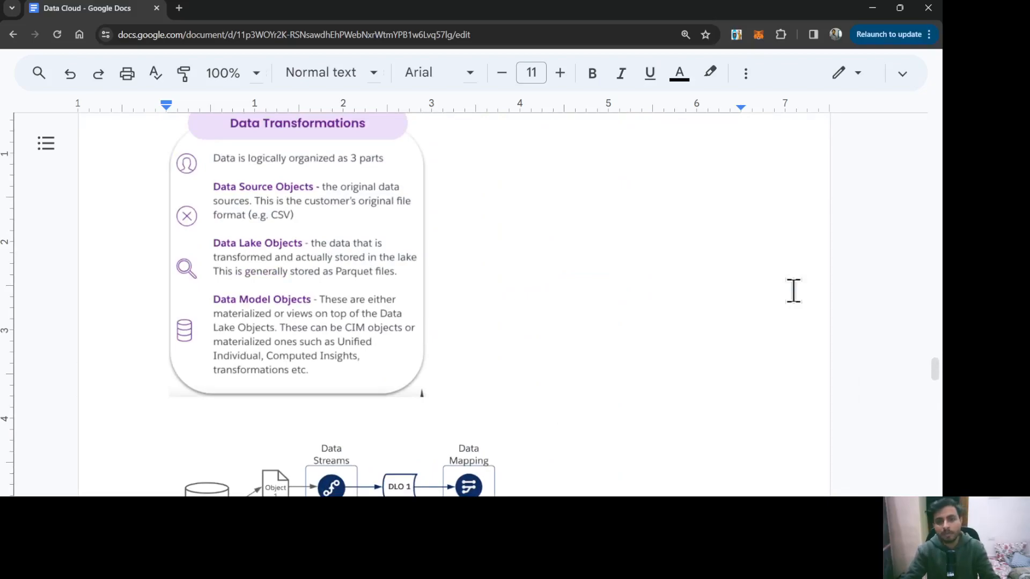
scroll(down, 3)
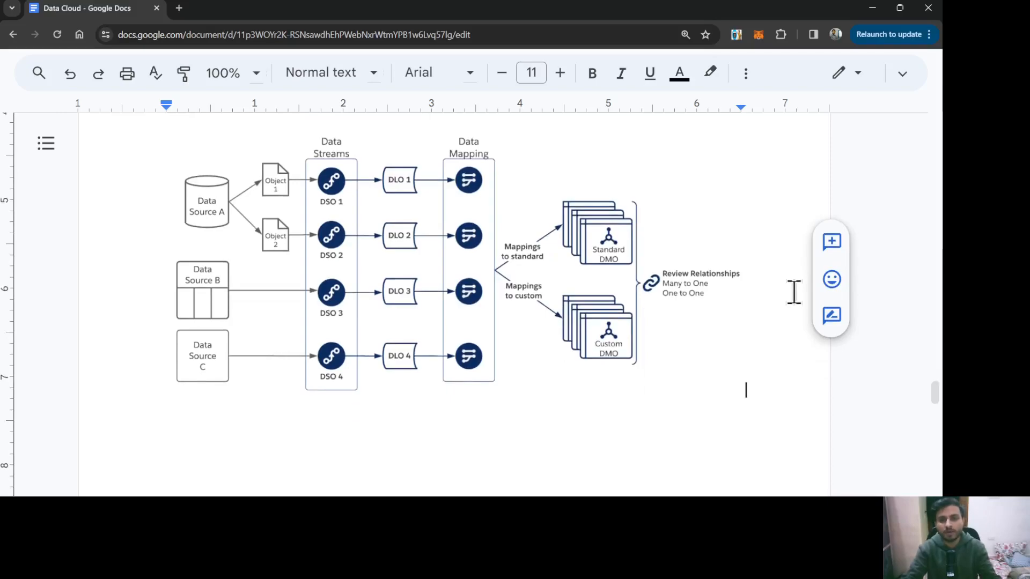
mouse_move(790, 296)
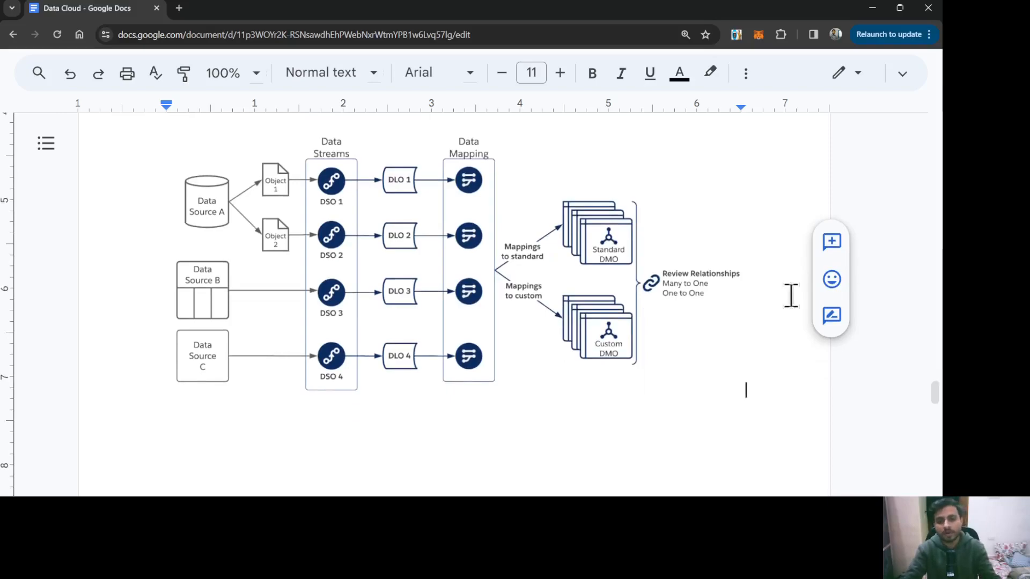
scroll(down, 3)
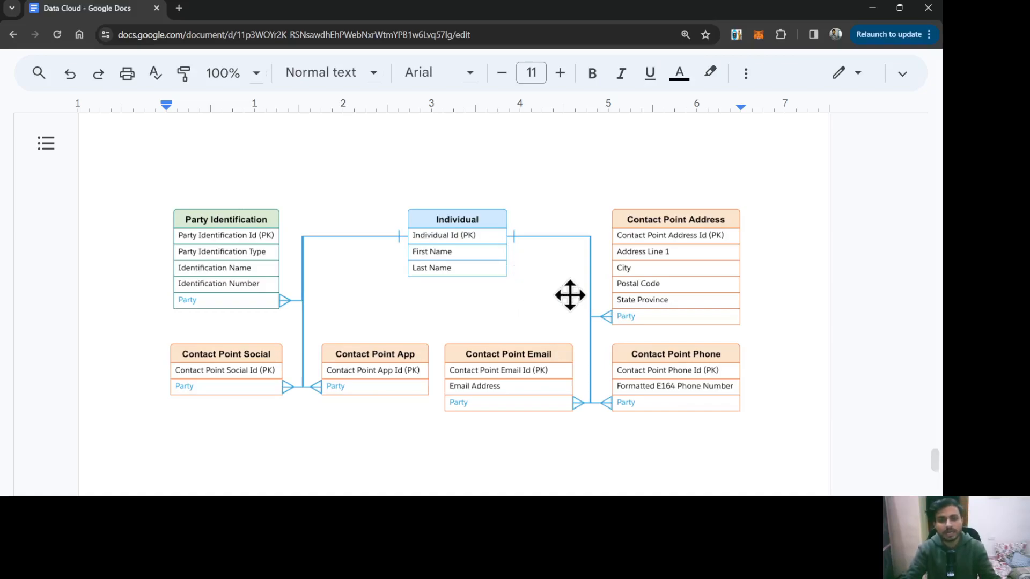
scroll(down, 3)
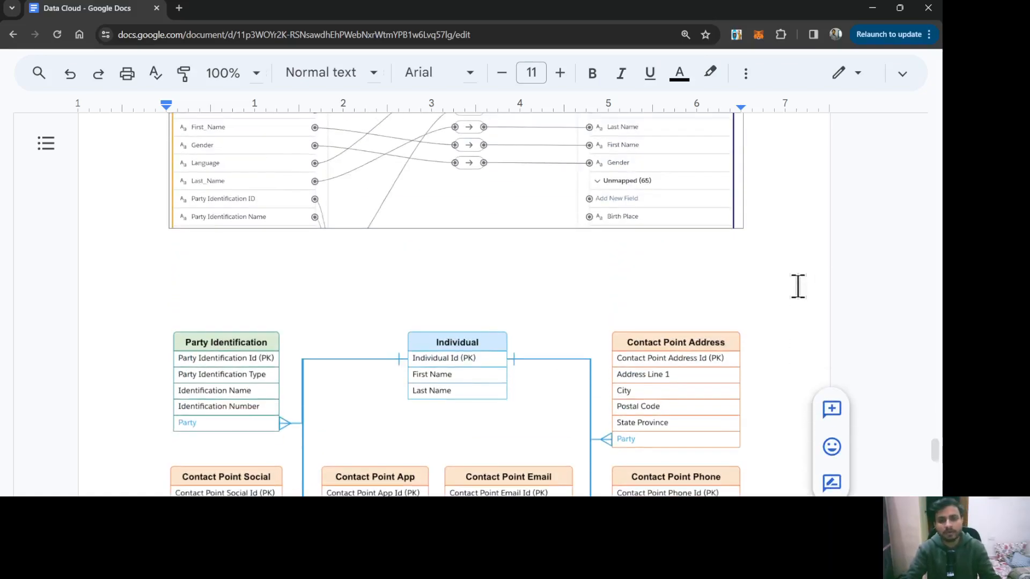